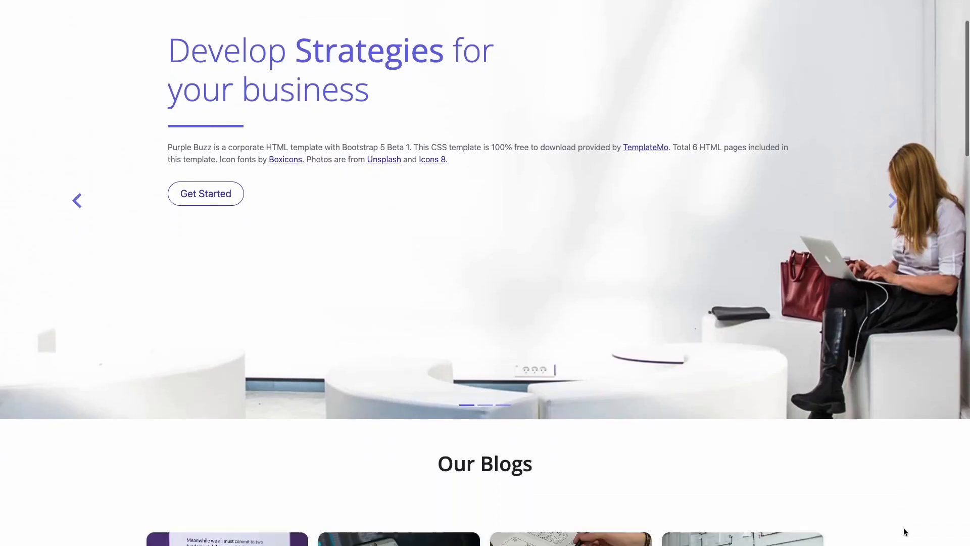
- Scroll the widget catalog and open the Flip Cards widget page
{"action": "scroll", "scroll_direction": "down", "scroll_amount": 3}
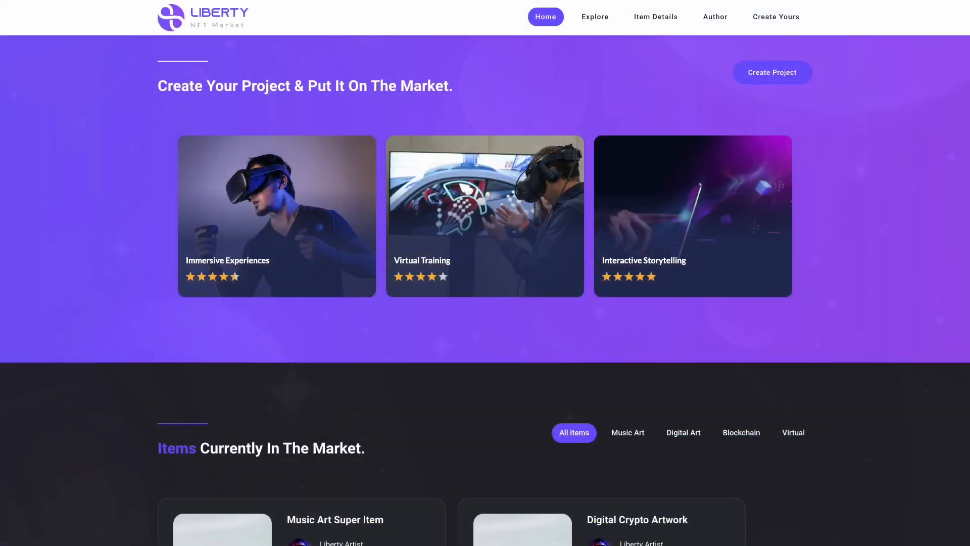
{"action": "mouse_move", "coordinate": [692, 216]}
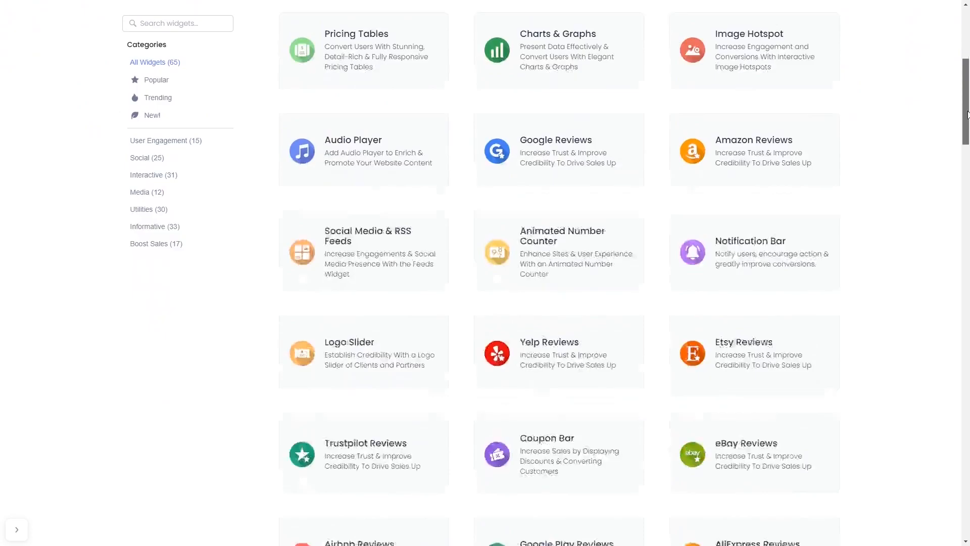
{"action": "scroll", "scroll_direction": "down", "scroll_amount": 3}
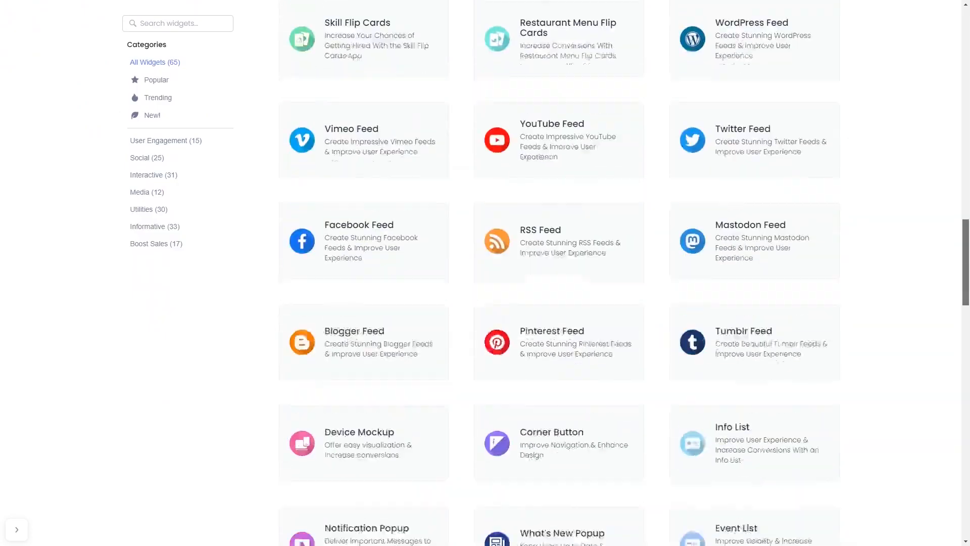
{"action": "left_click", "coordinate": [357, 23]}
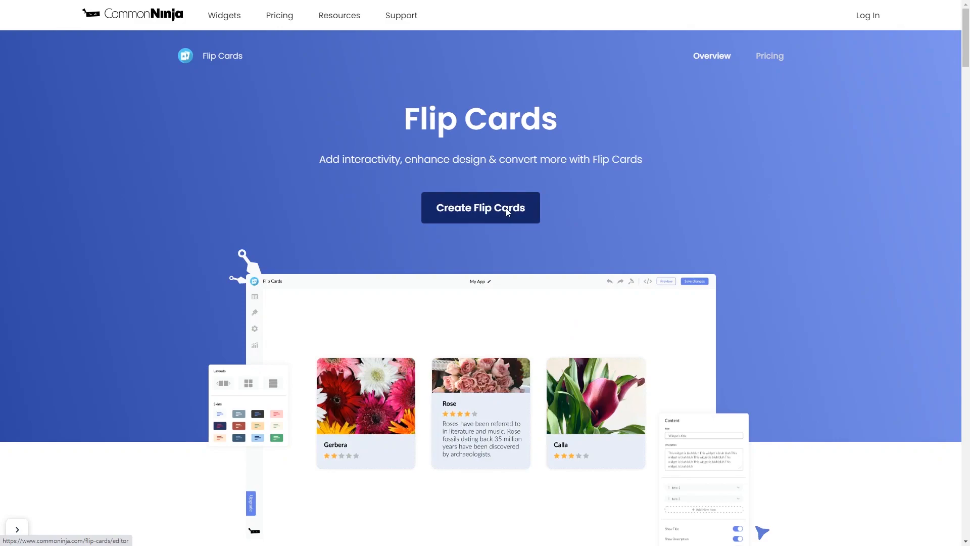
- Create a new Flip Cards widget, expand the Macaw card, and show the Layouts options
{"action": "left_click", "coordinate": [480, 207]}
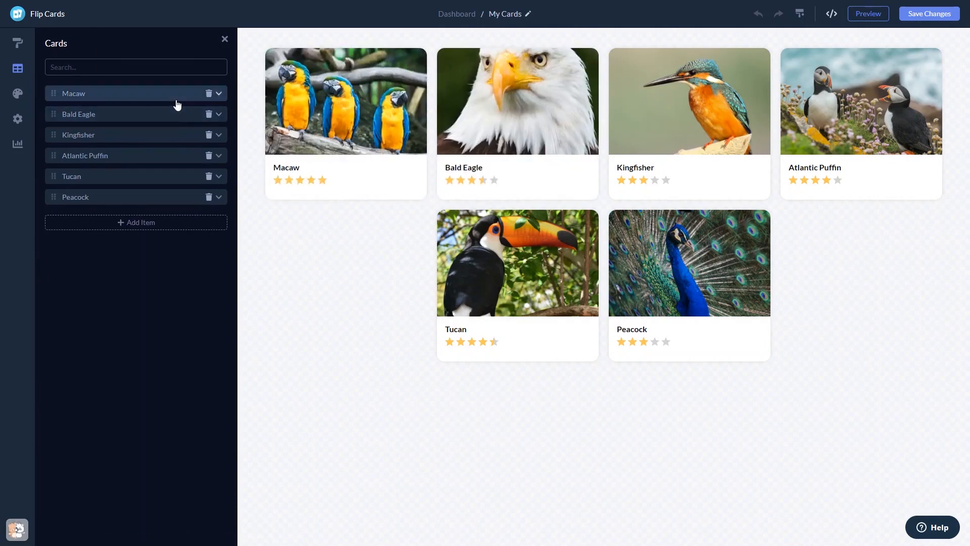
{"action": "left_click", "coordinate": [217, 93]}
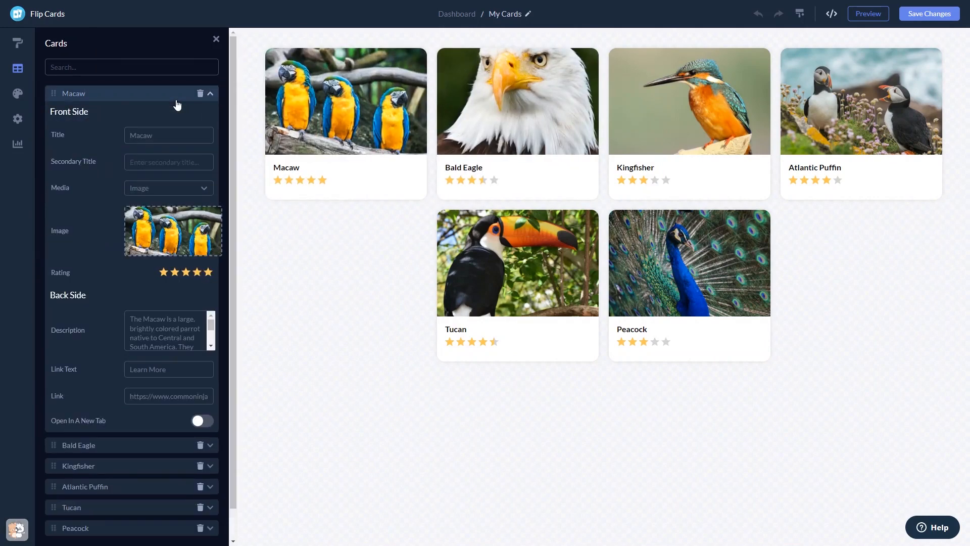
{"action": "left_click", "coordinate": [17, 42]}
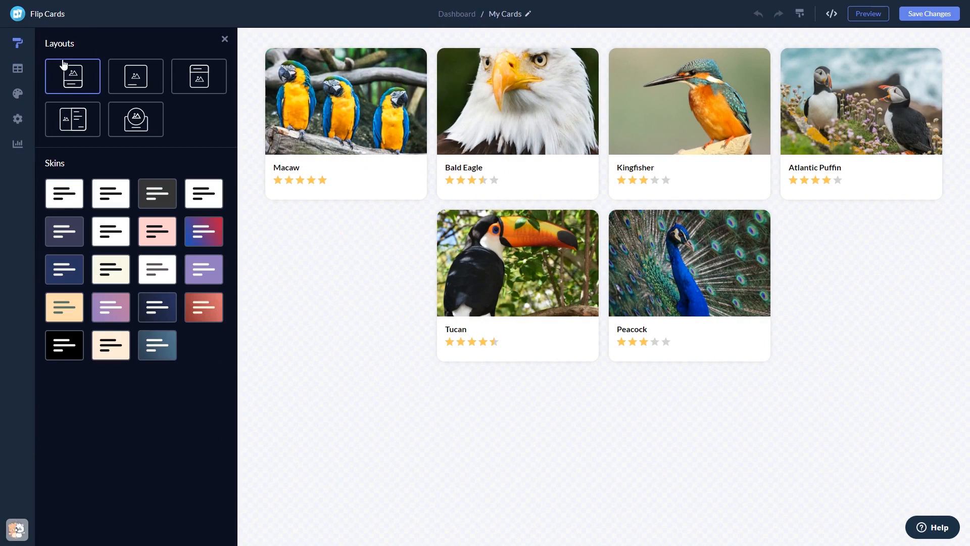
- Choose the side-image layout and cream skin after trying alternatives, then open Design
{"action": "left_click", "coordinate": [135, 119]}
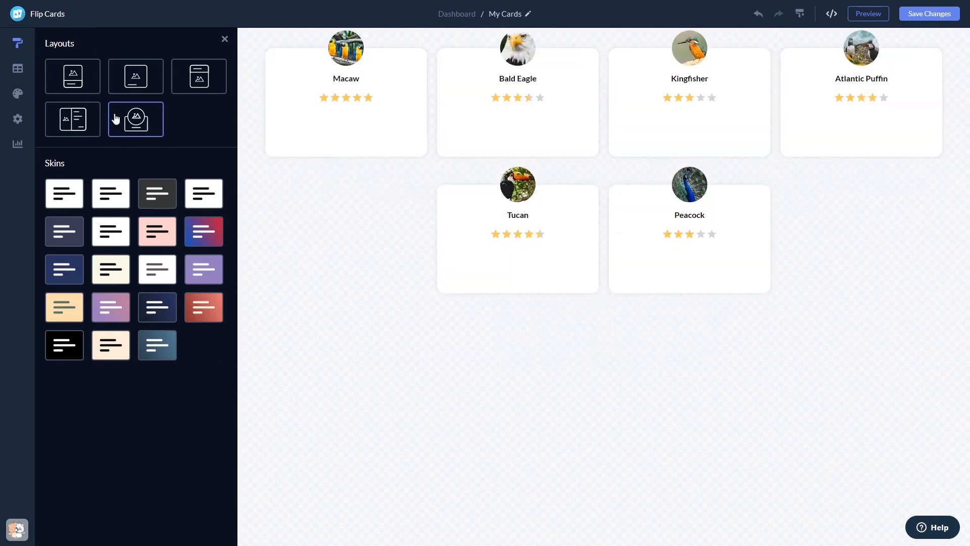
{"action": "left_click", "coordinate": [72, 119]}
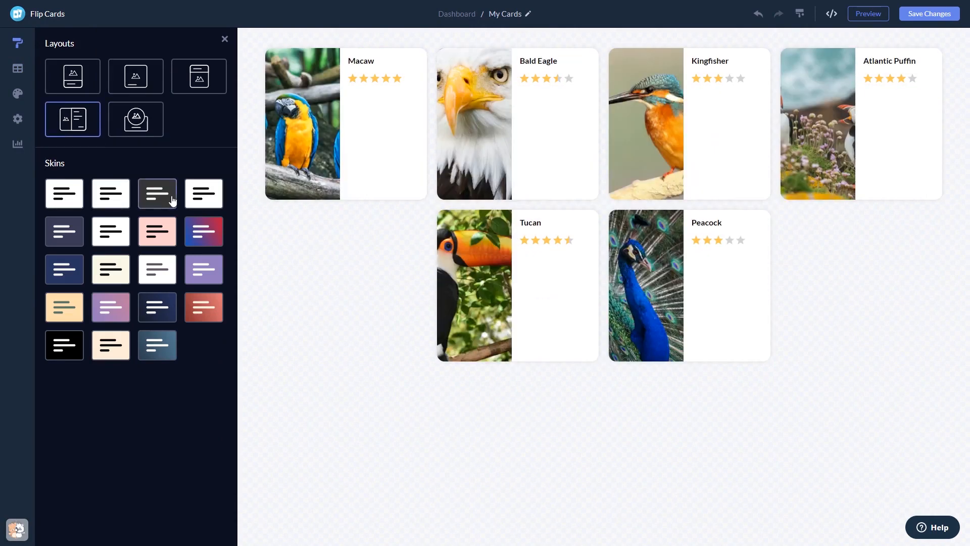
{"action": "left_click", "coordinate": [157, 231]}
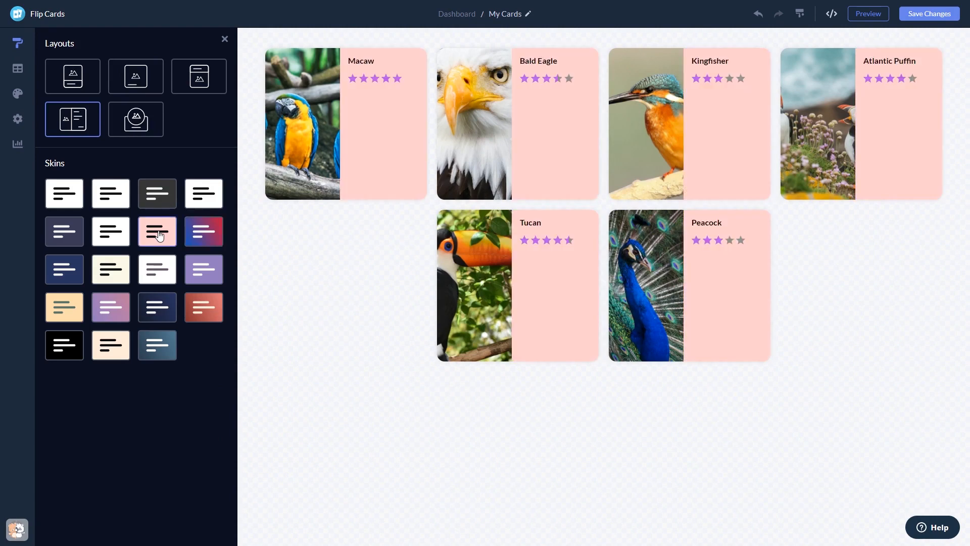
{"action": "left_click", "coordinate": [110, 269]}
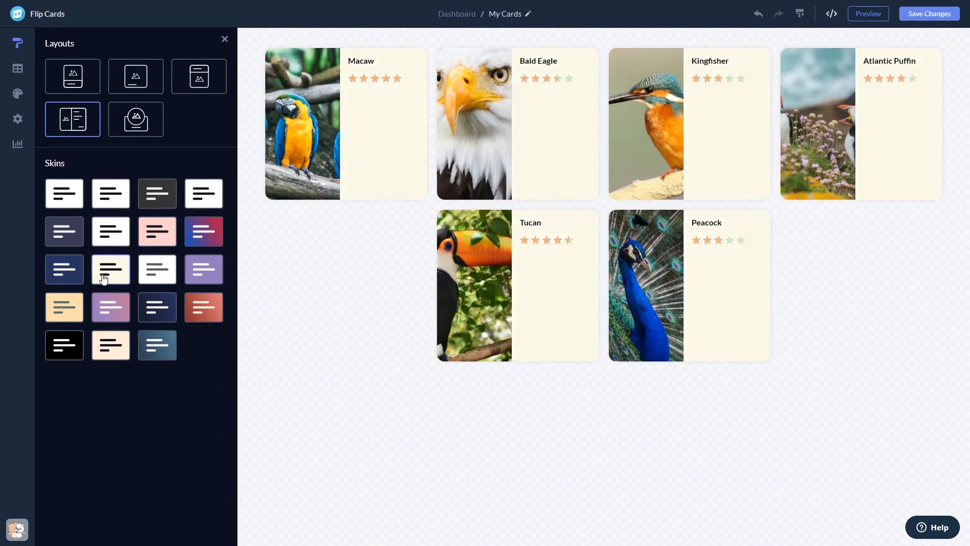
{"action": "left_click", "coordinate": [17, 93]}
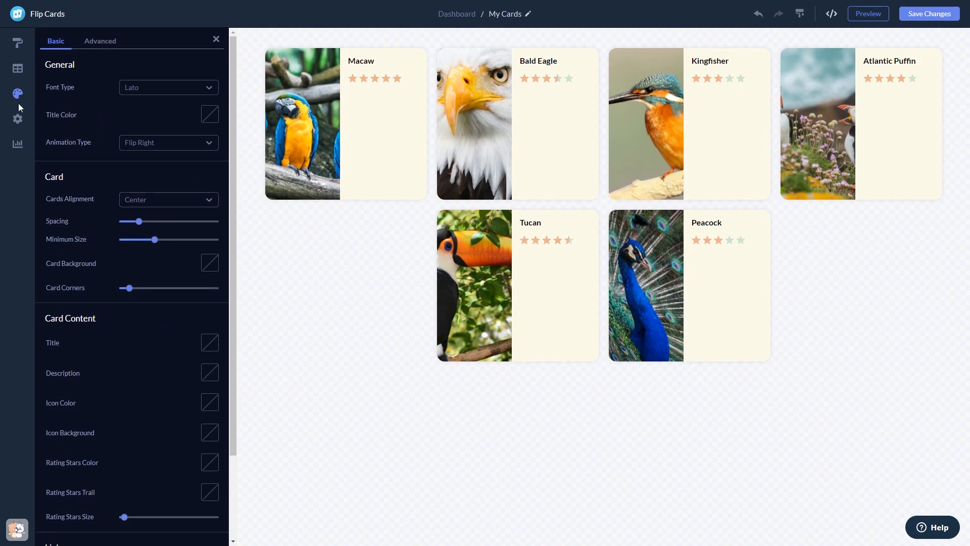
- Review the Visibility toggles in Settings, then return to the Dashboard
{"action": "left_click", "coordinate": [18, 120]}
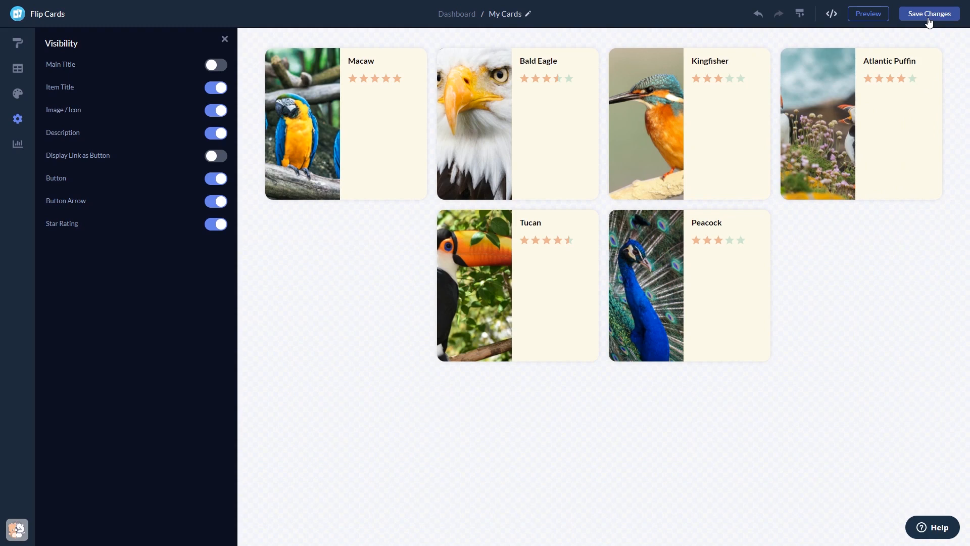
{"action": "mouse_move", "coordinate": [511, 34]}
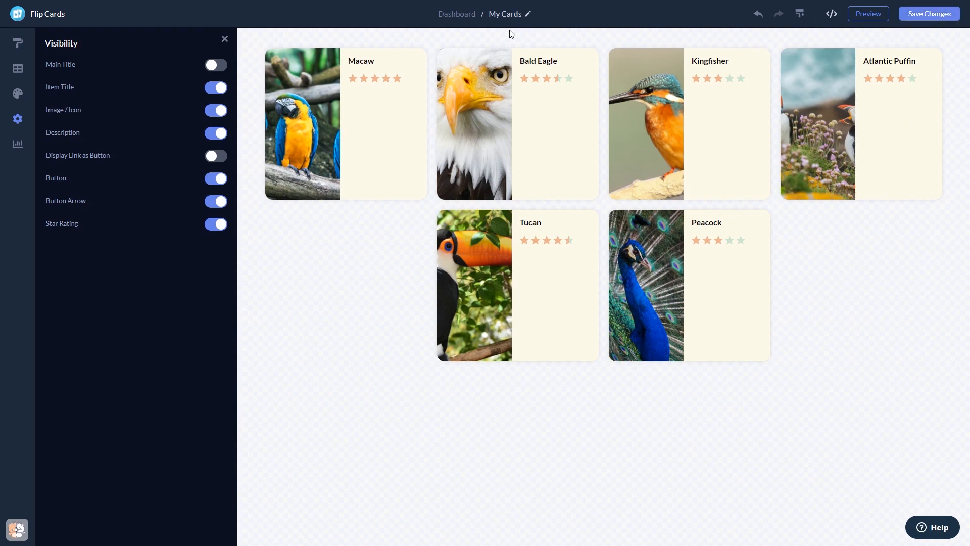
{"action": "mouse_move", "coordinate": [457, 14]}
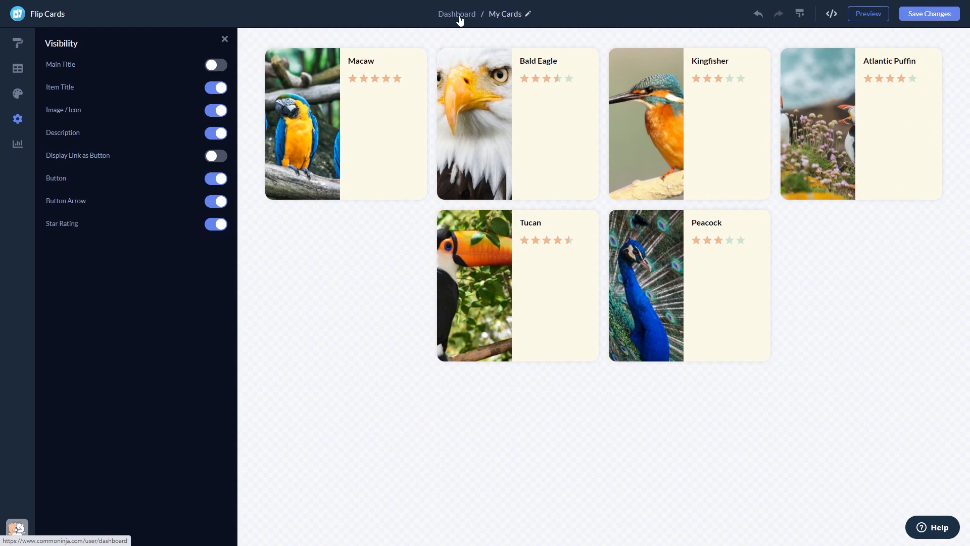
{"action": "left_click", "coordinate": [456, 13]}
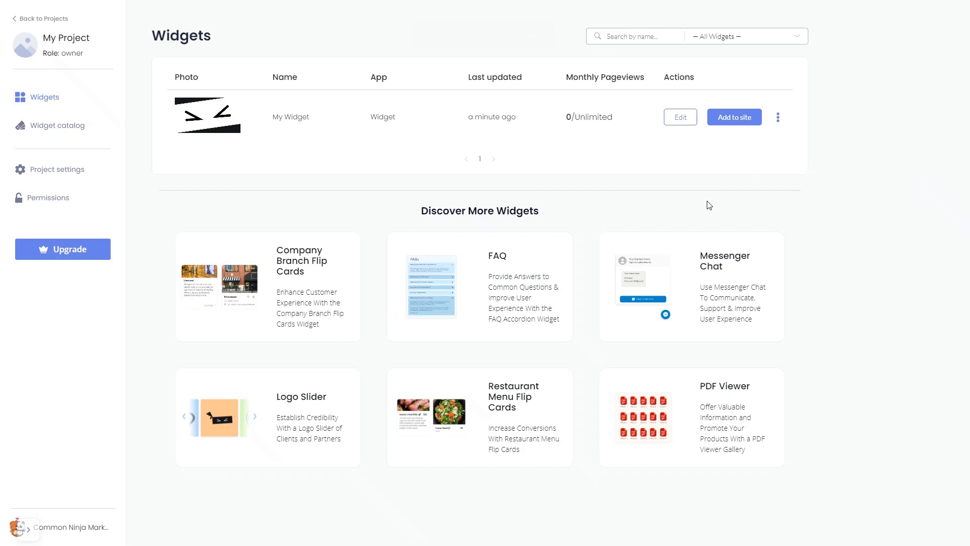
{"action": "mouse_move", "coordinate": [724, 182]}
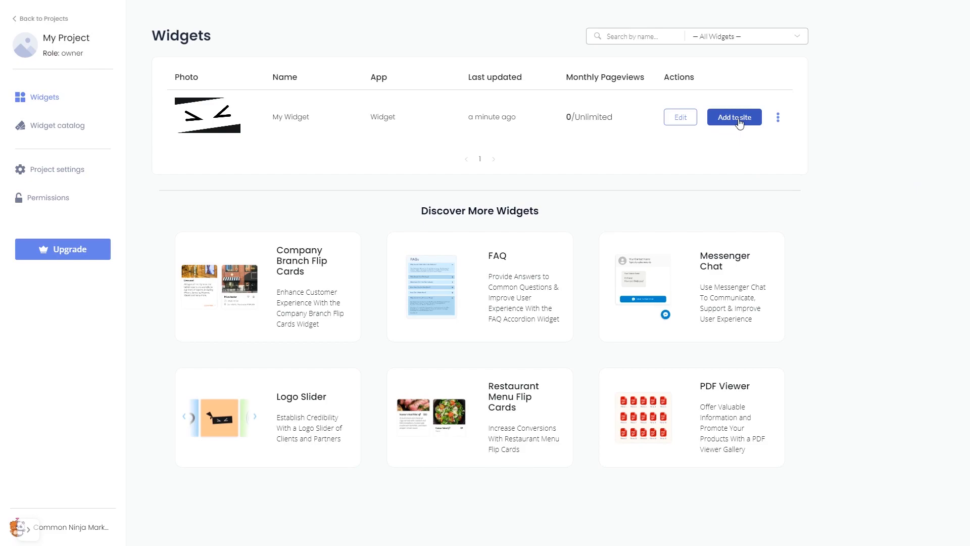
- Choose Add to site for My Widget to show its installation code
{"action": "left_click", "coordinate": [734, 118]}
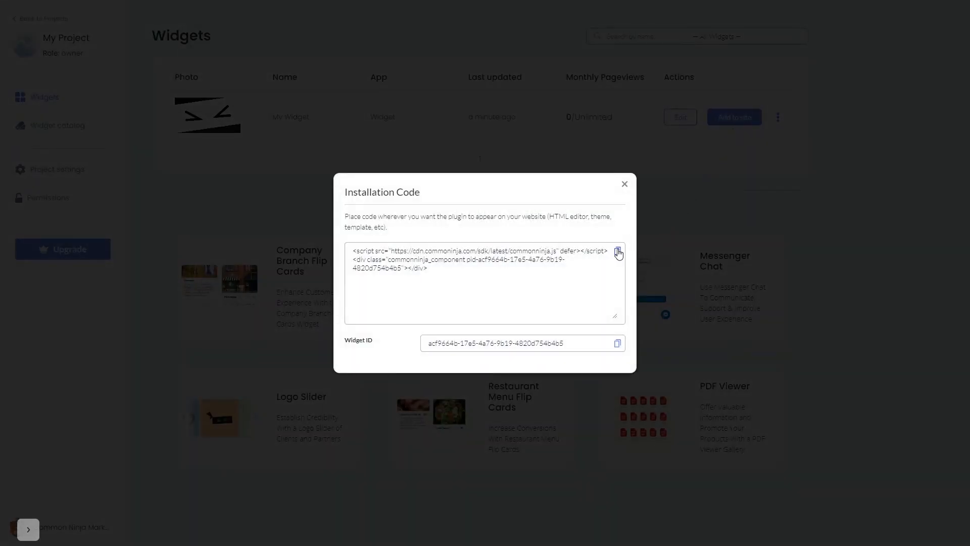
- Copy the installation code to the clipboard and close the dialog
{"action": "left_click", "coordinate": [617, 254]}
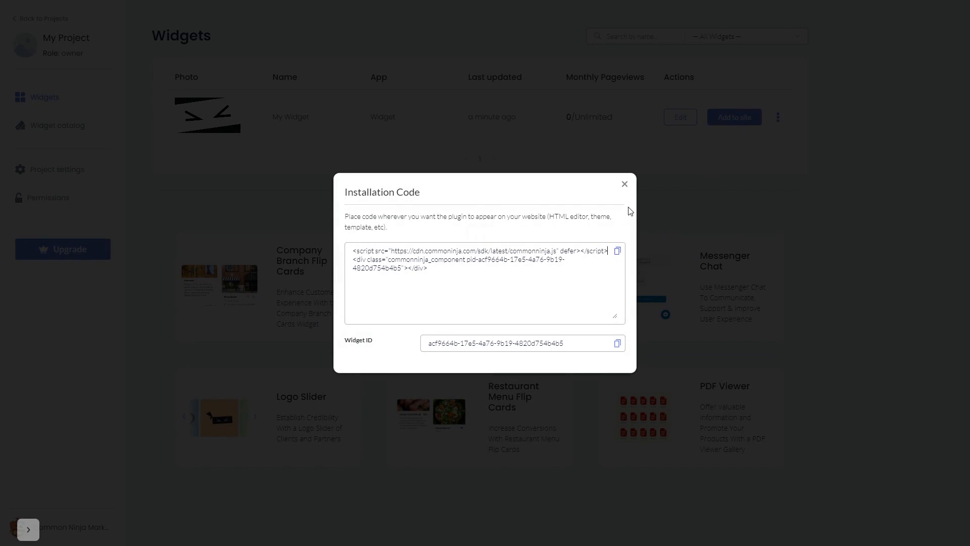
{"action": "left_click", "coordinate": [624, 184]}
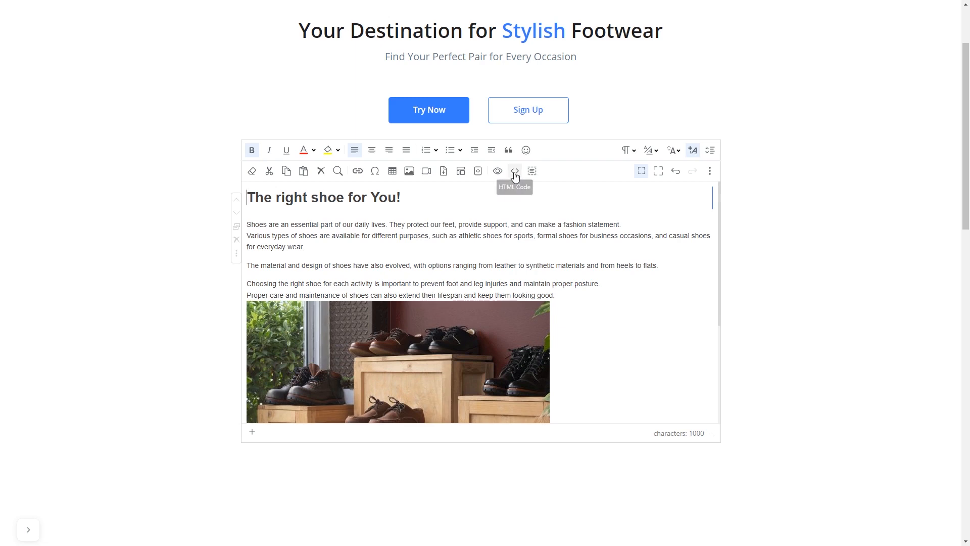
{"action": "mouse_move", "coordinate": [515, 171]}
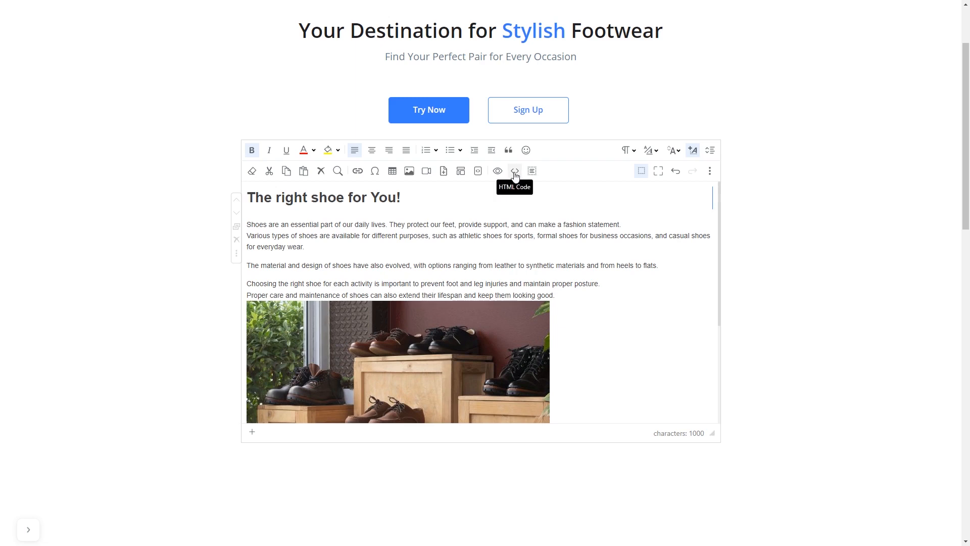
- Switch the footwear article to HTML Code view and choose Edit HTML
{"action": "left_click", "coordinate": [514, 171]}
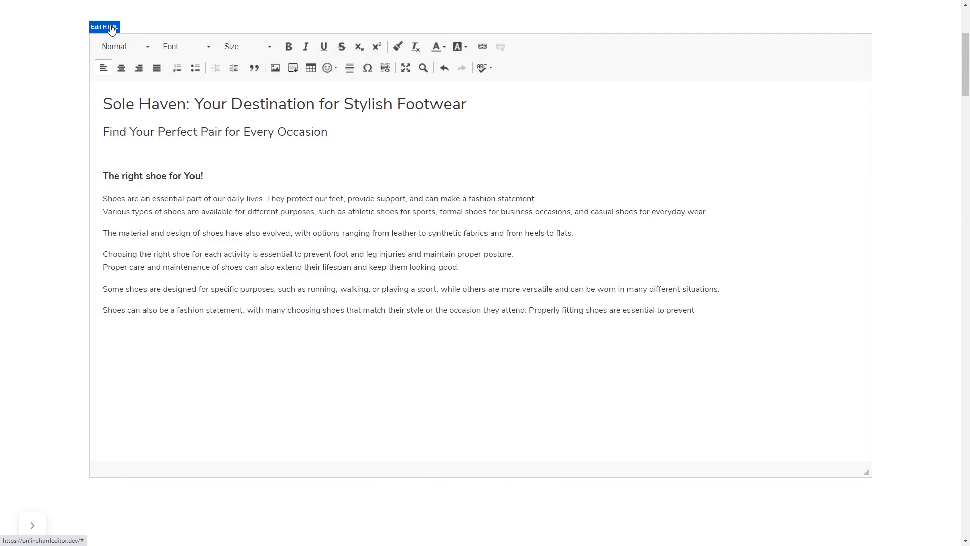
{"action": "left_click", "coordinate": [103, 26]}
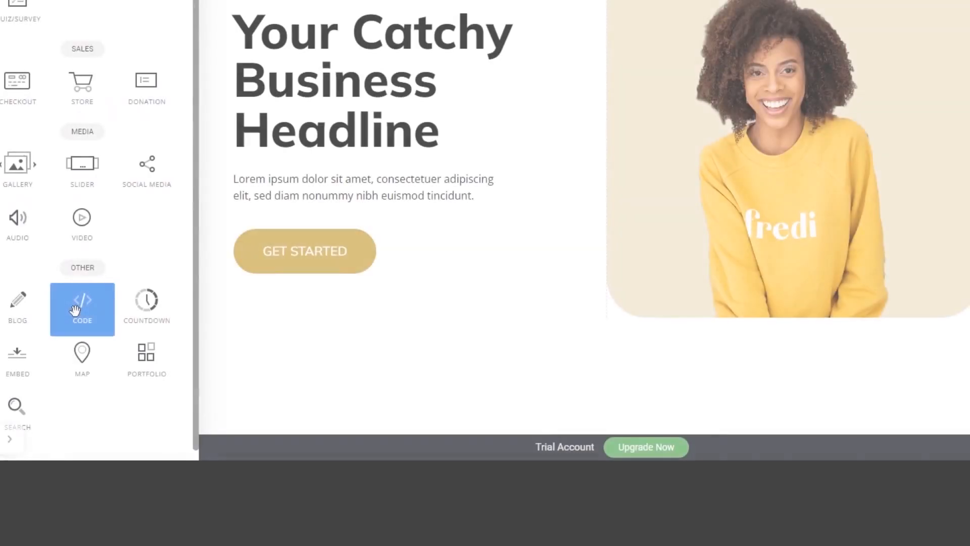
- Place a Code element below the headline, add an HTML block, and focus its code field
{"action": "left_click_drag", "start_coordinate": [82, 308], "coordinate": [465, 358]}
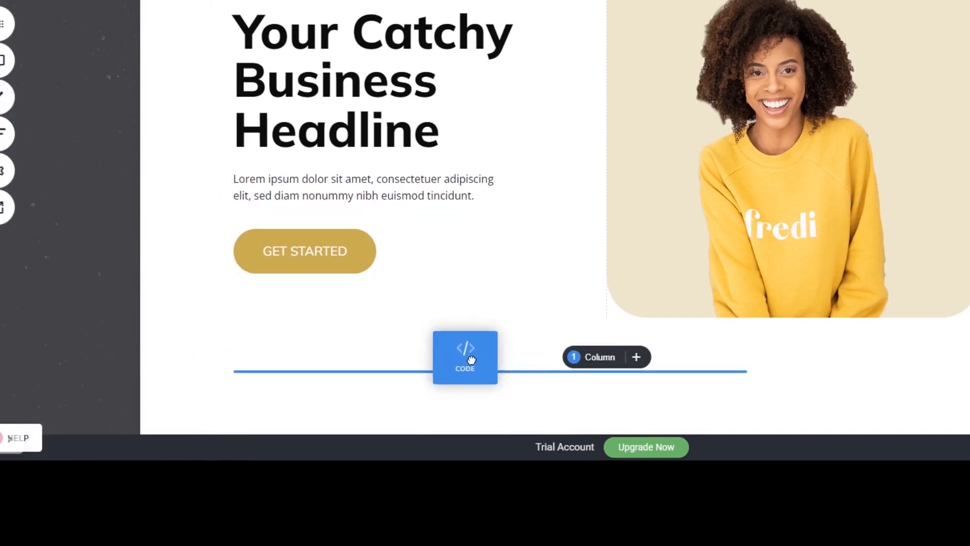
{"action": "left_click", "coordinate": [465, 357]}
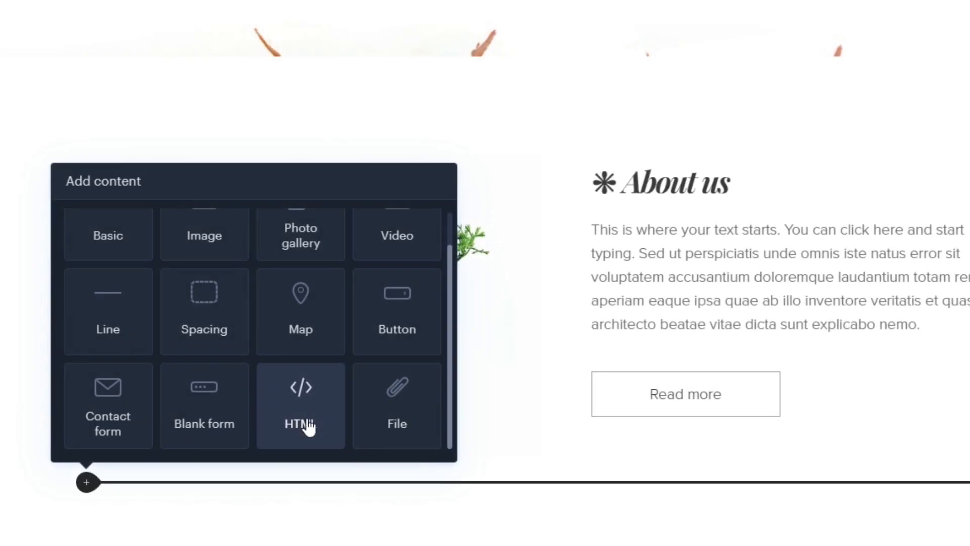
{"action": "left_click", "coordinate": [301, 405]}
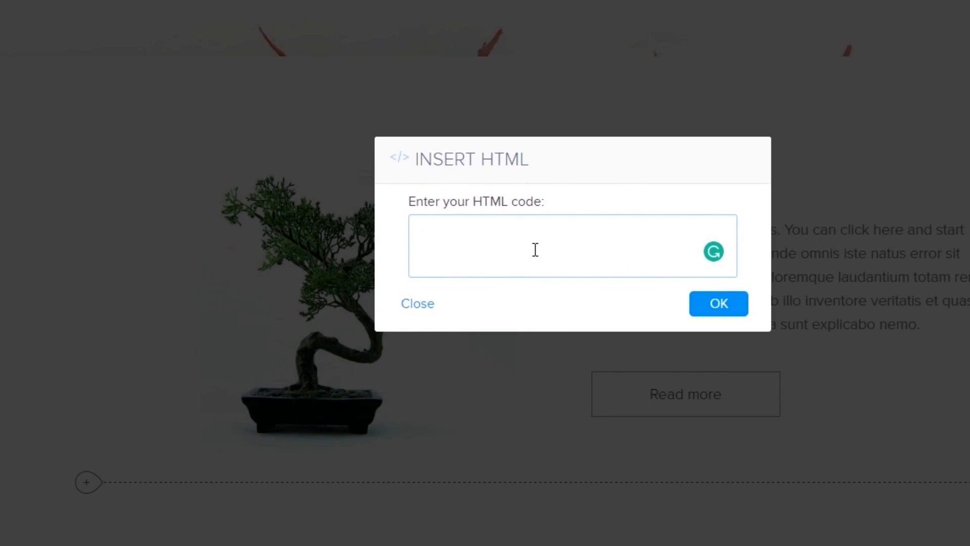
{"action": "left_click", "coordinate": [417, 303]}
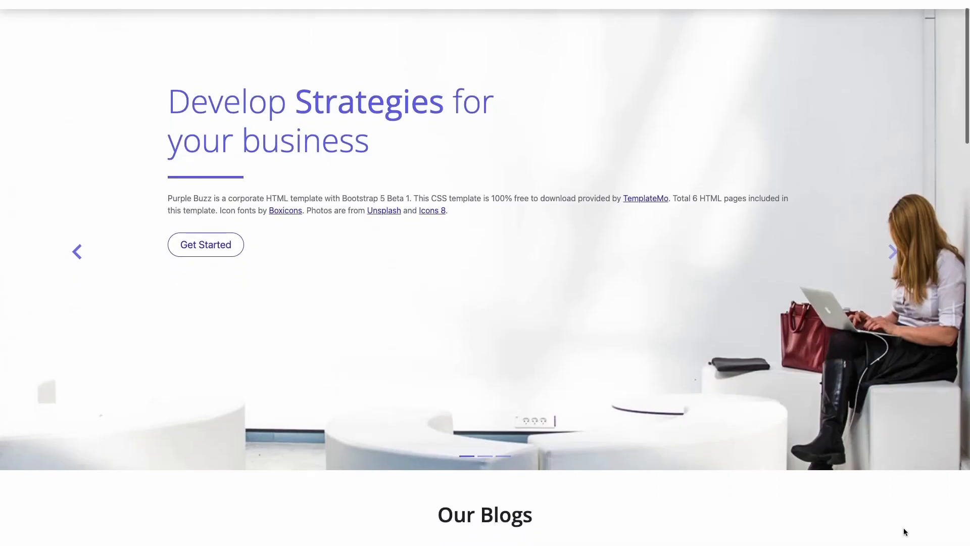
{"action": "scroll", "scroll_direction": "down", "scroll_amount": 3}
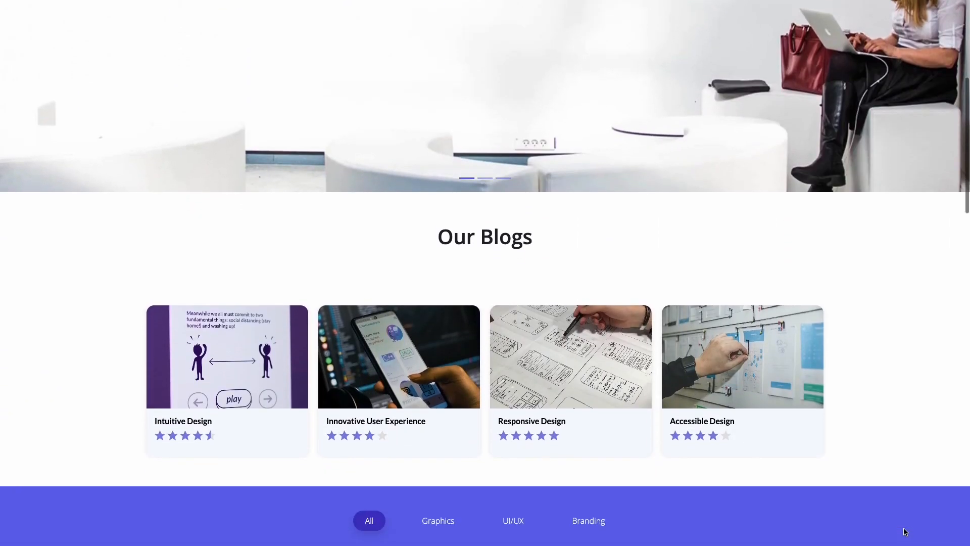